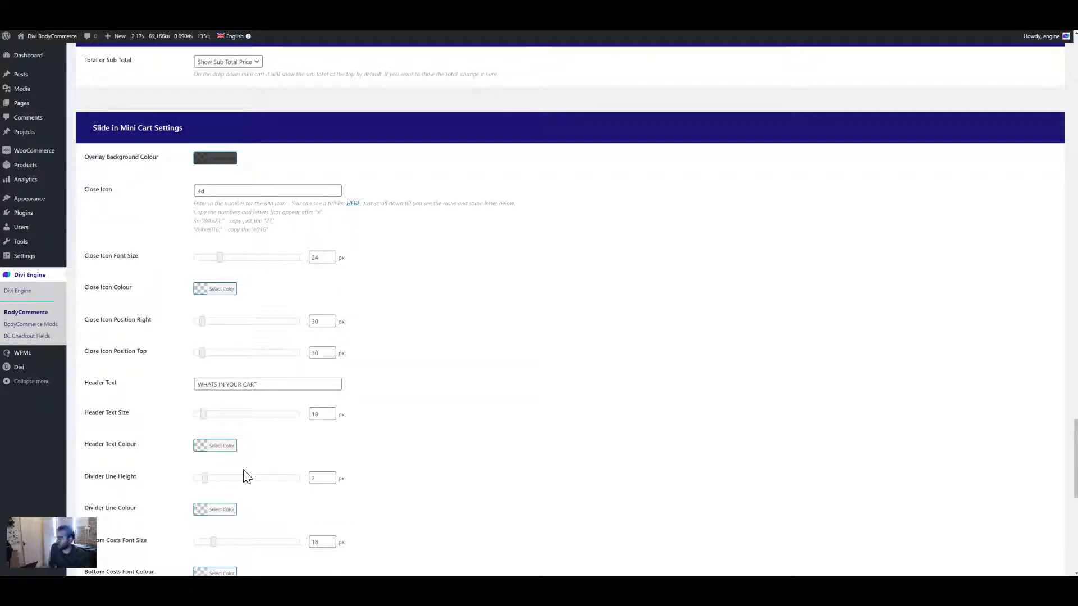
mouse_move(122, 339)
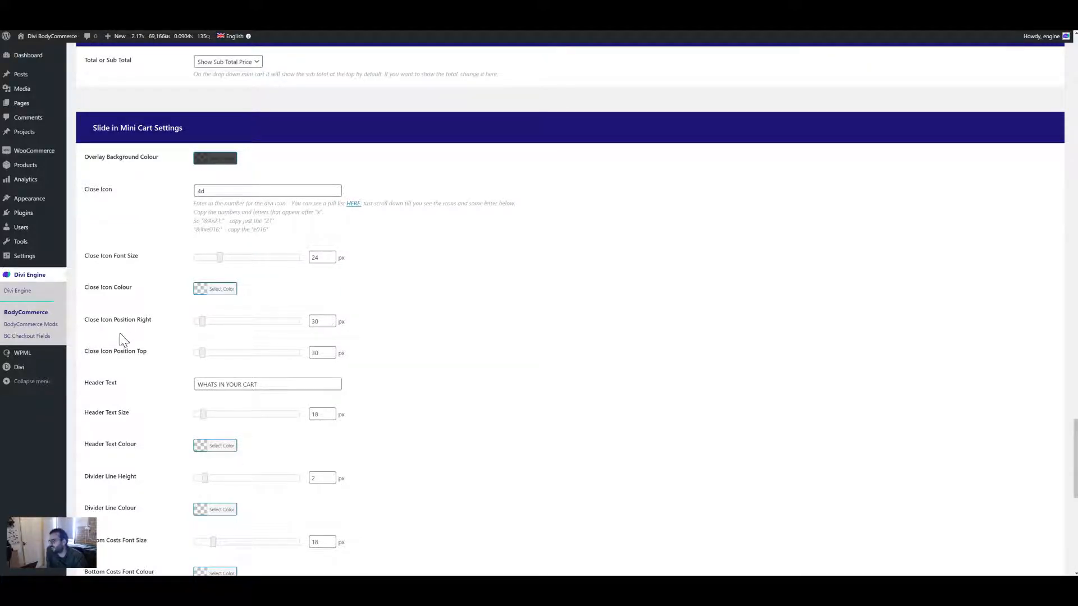
mouse_move(147, 144)
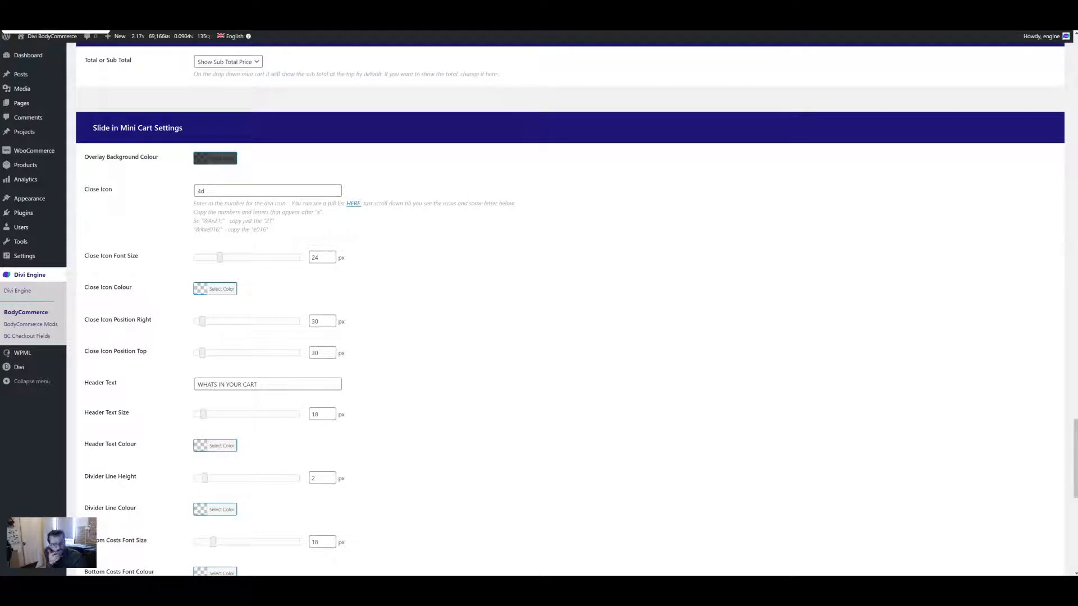
Scan the Divi BodyCommerce plugin for strings in WPML Theme and plugins localization, then dismiss the 2278-string results.
click(24, 379)
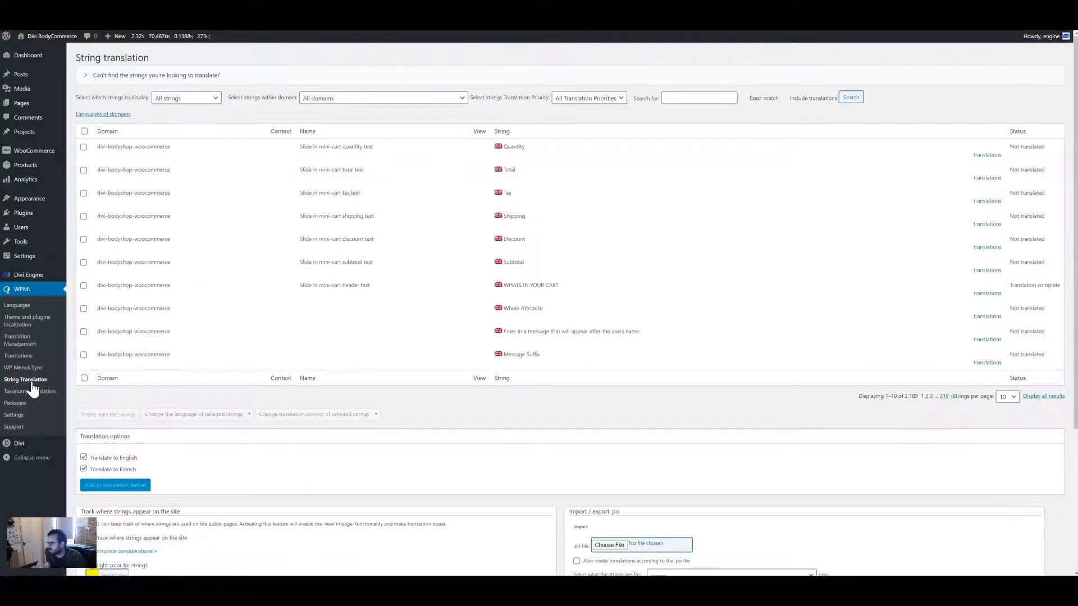
mouse_move(27, 321)
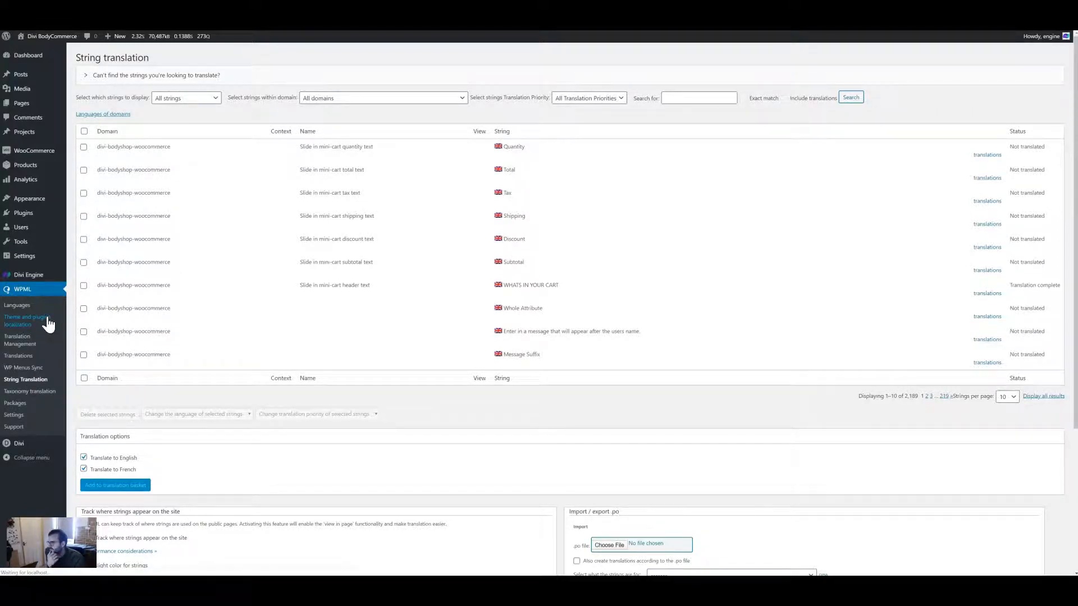
click(27, 321)
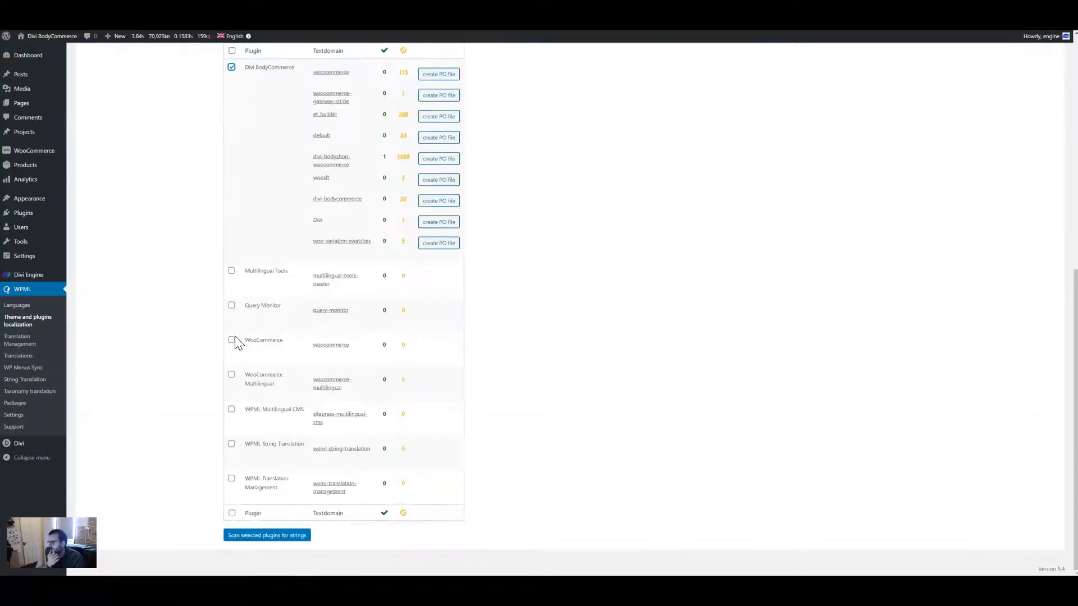
click(267, 535)
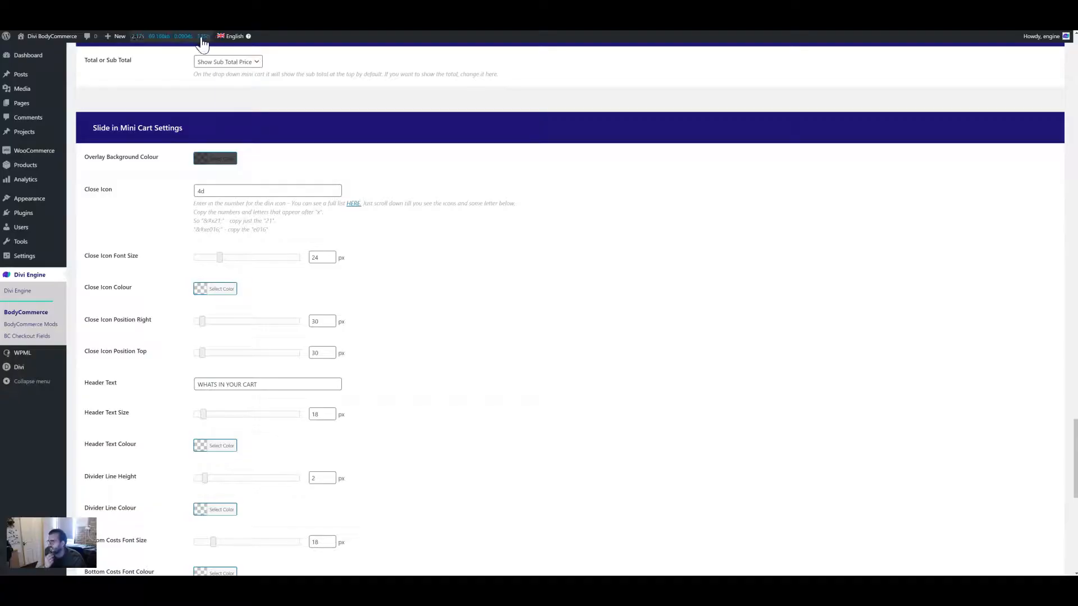
click(201, 36)
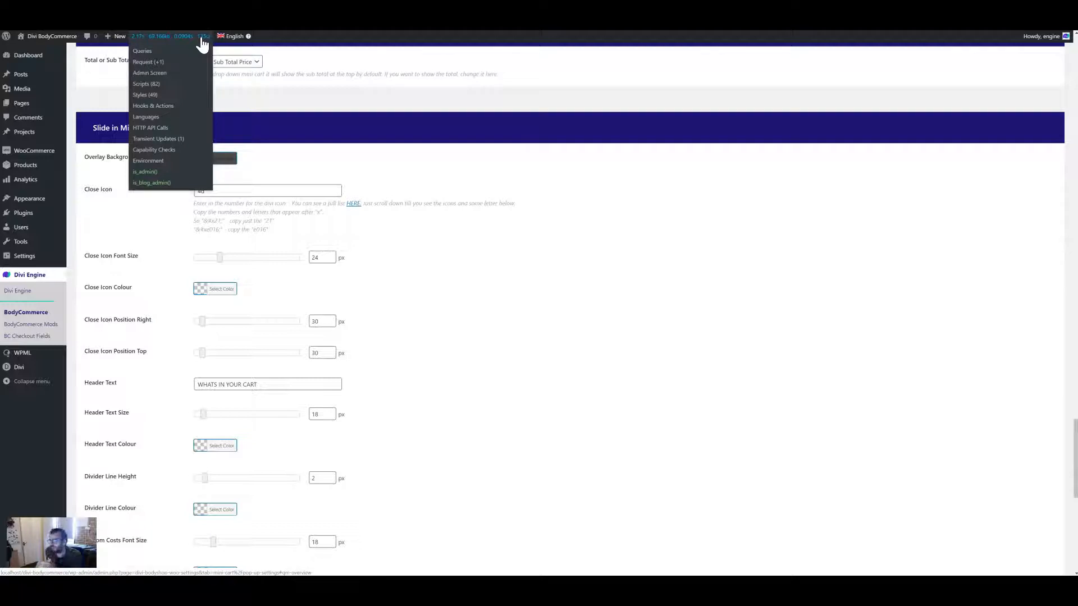
mouse_move(345, 126)
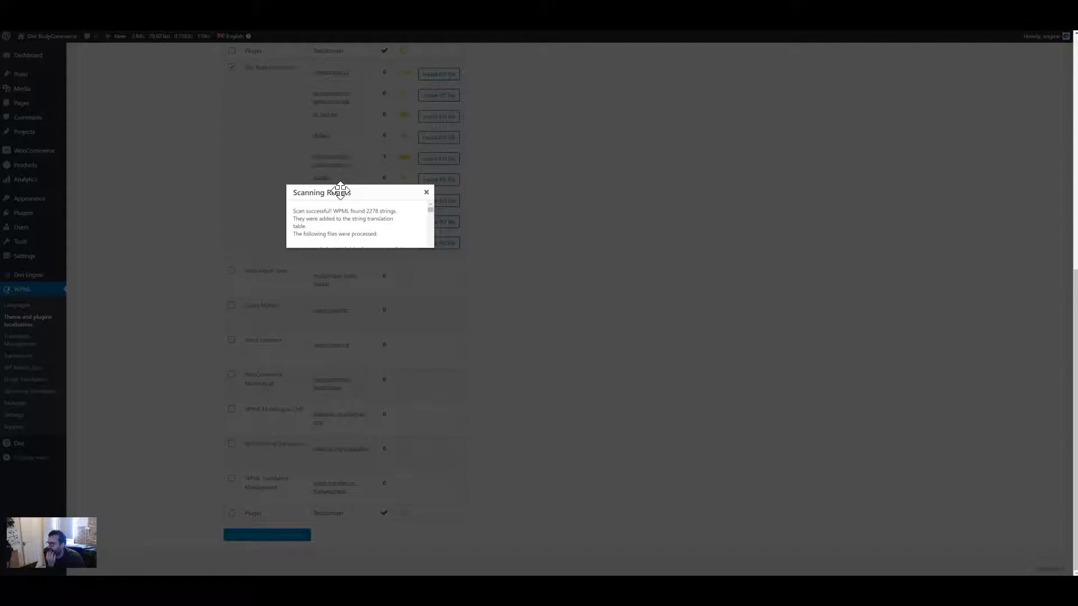
click(426, 192)
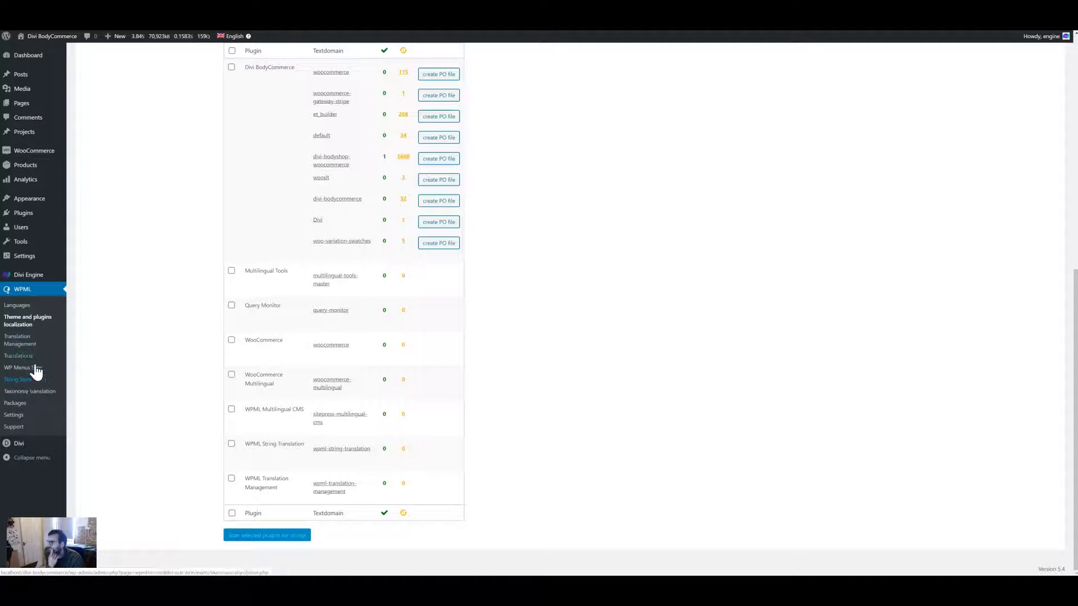
Check WPML String Translation, then return to the BodyCommerce mini cart settings showing WHATS IN YOUR CART.
click(24, 380)
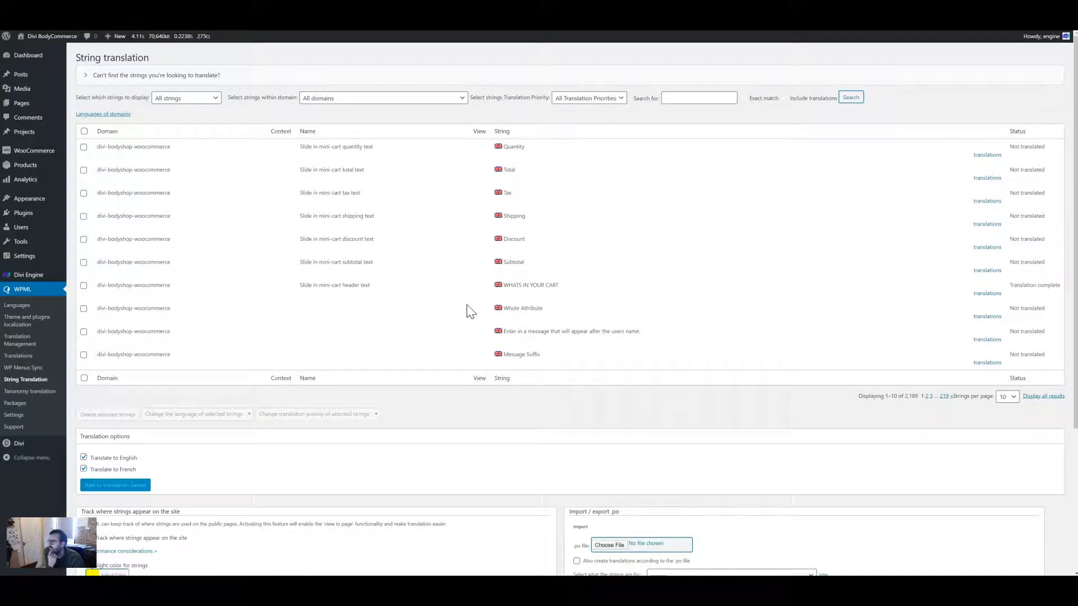
double_click(530, 285)
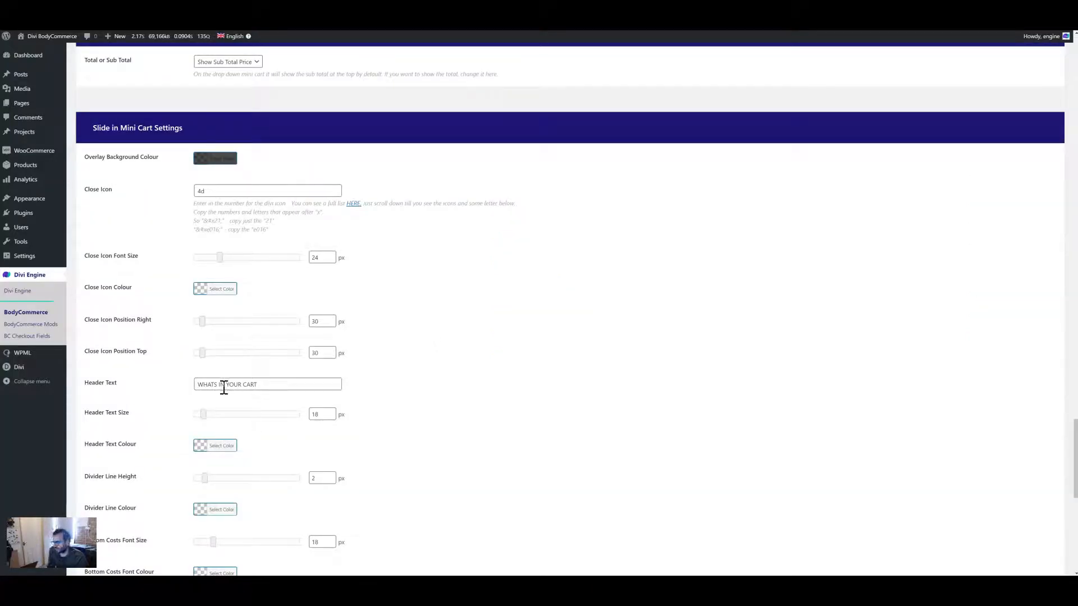
Replace the mini cart Header Text with YOUR CART and save the BodyCommerce settings.
triple_click(224, 384)
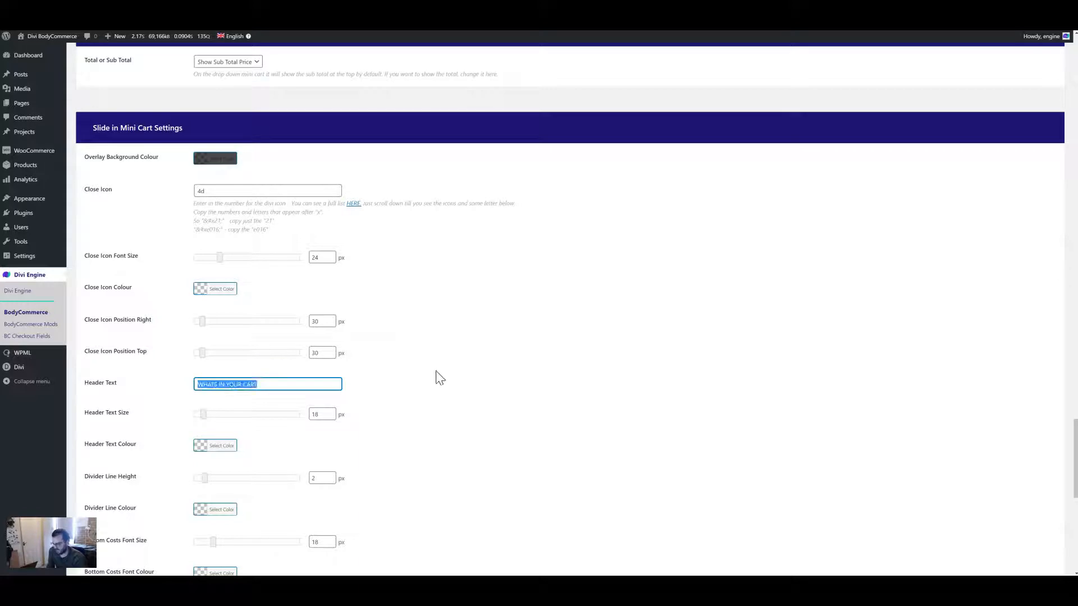
text(YOUR CART)
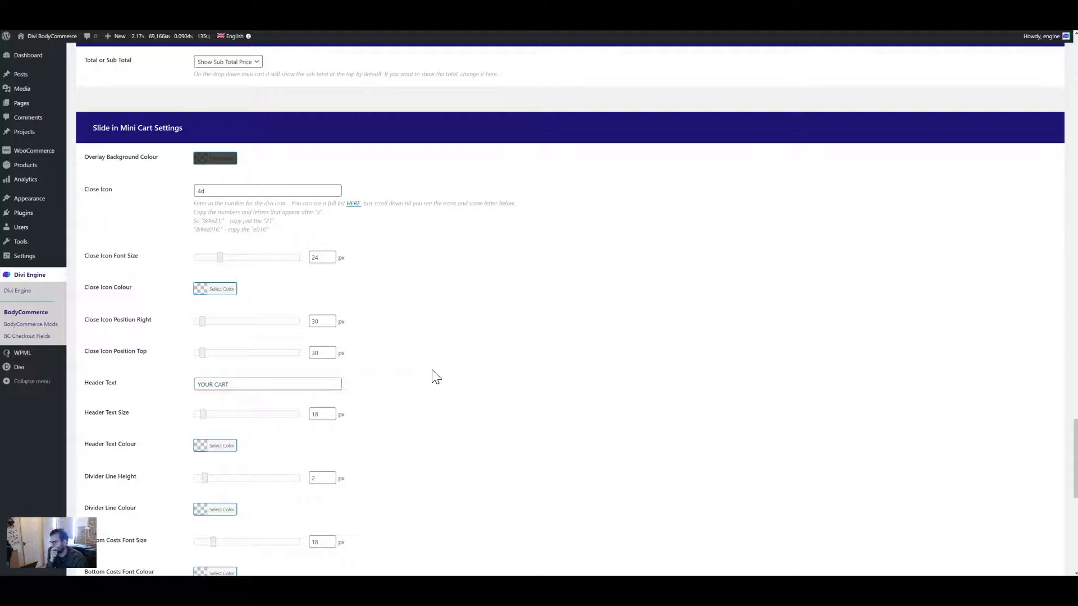
scroll(down, 3)
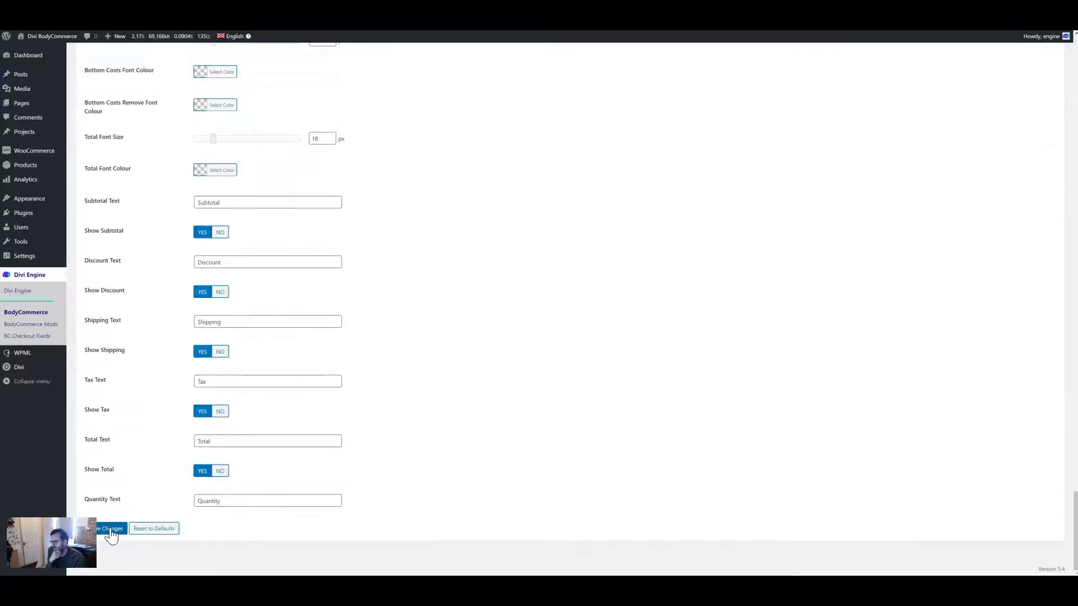
click(110, 528)
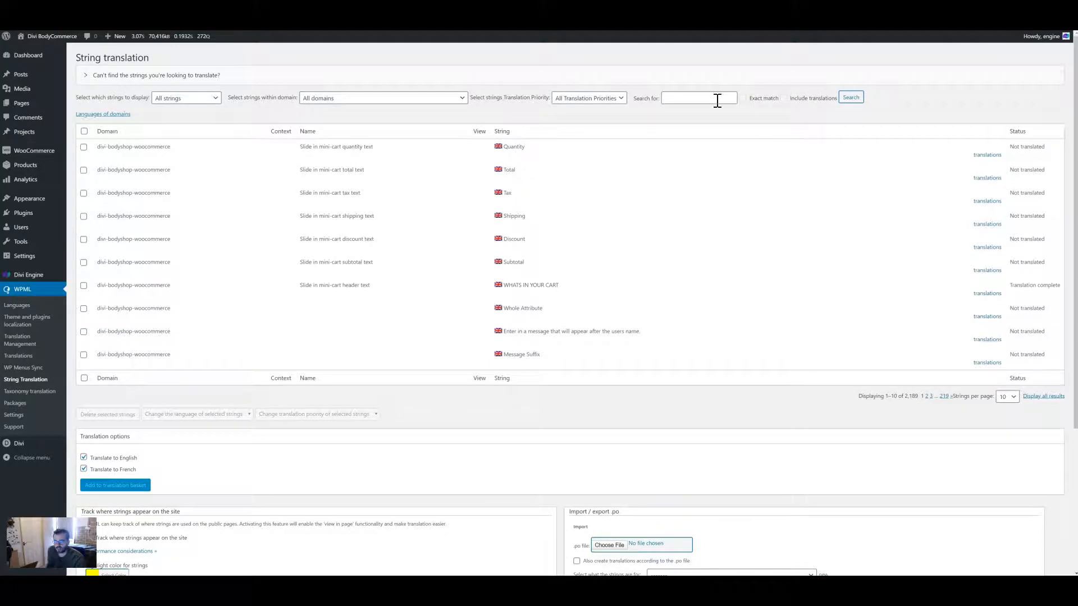
Search the WPML string translation table for YOUR CART.
text(YOUR CART)
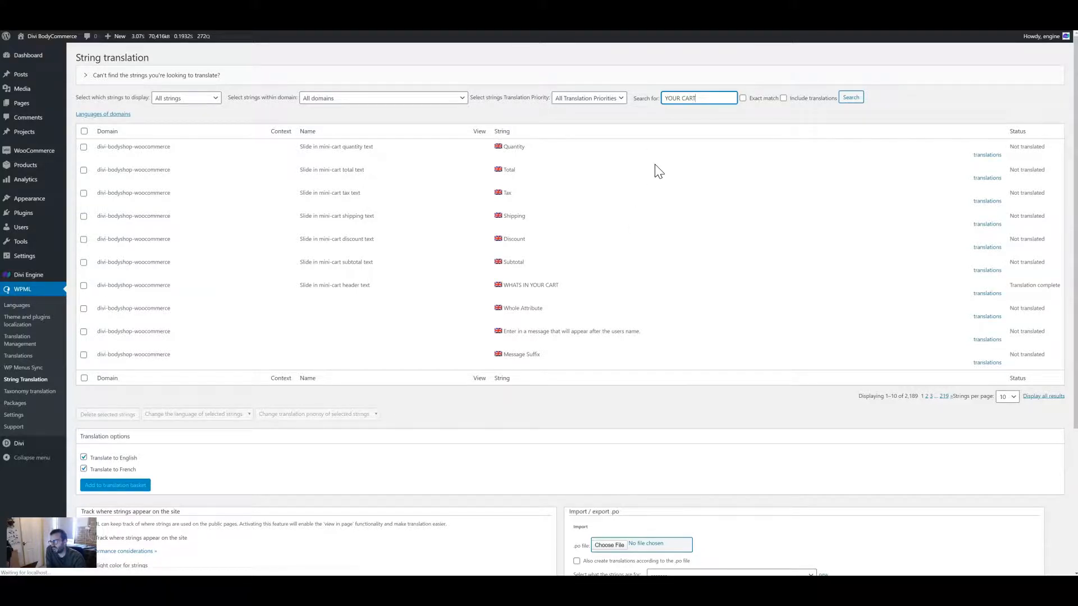
click(851, 97)
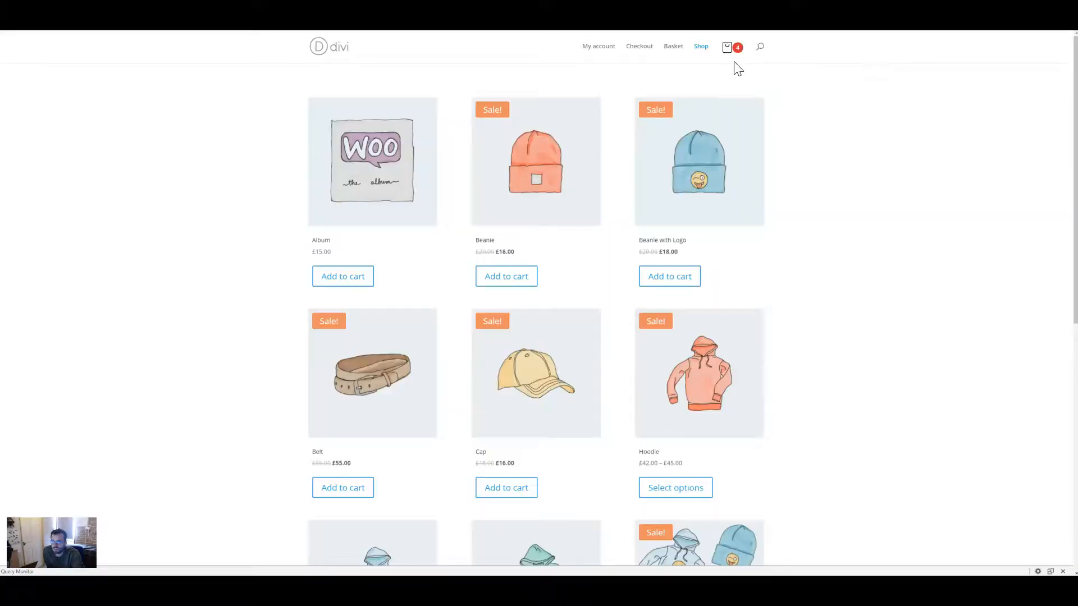
Show the slide-in mini cart on the shop page to check the new header text.
click(728, 47)
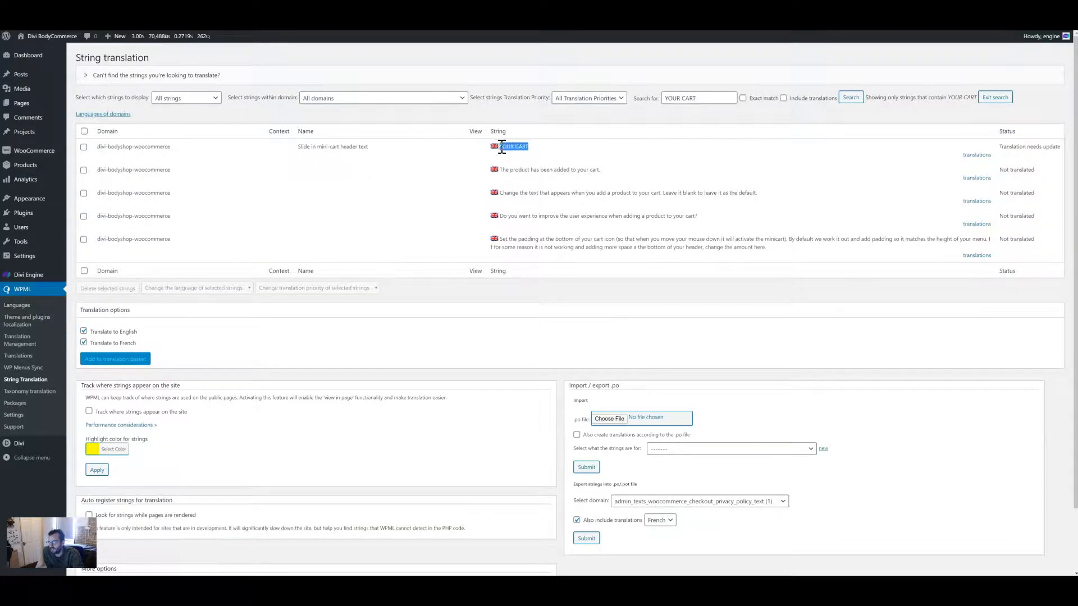
Begin editing the French translation of the YOUR CART header string.
click(977, 155)
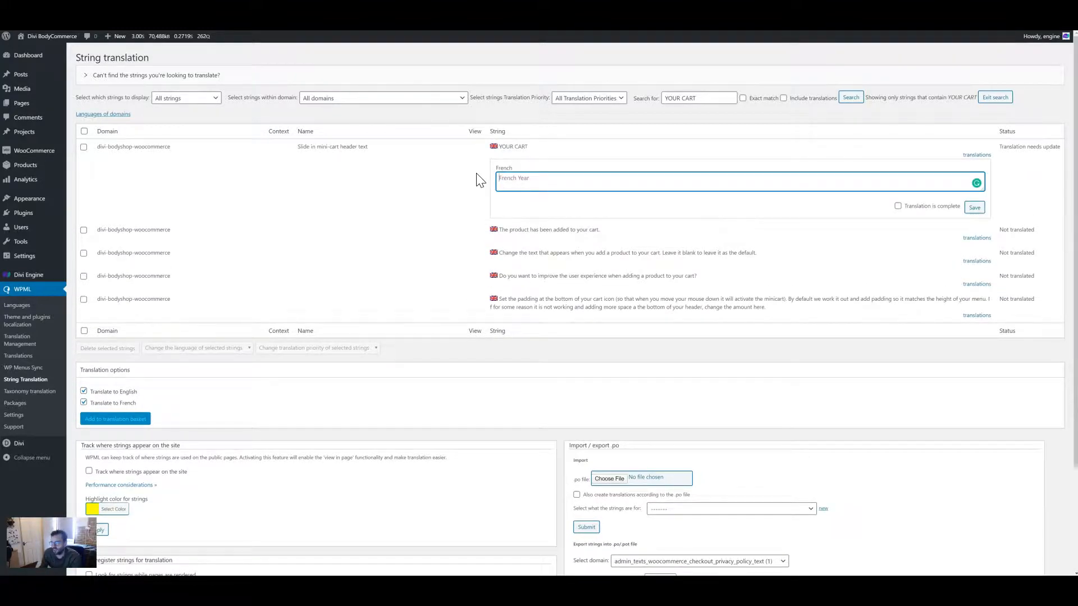
mouse_move(878, 54)
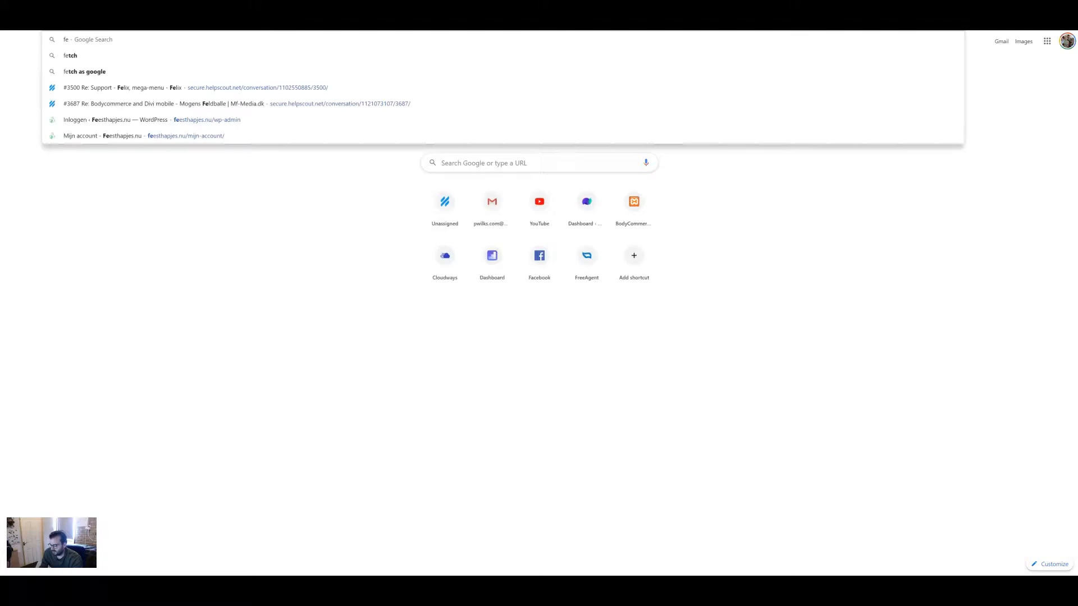
Translate 'your cart' from English to French in Google Translate and copy the result 'votre panier'.
text(french to english)
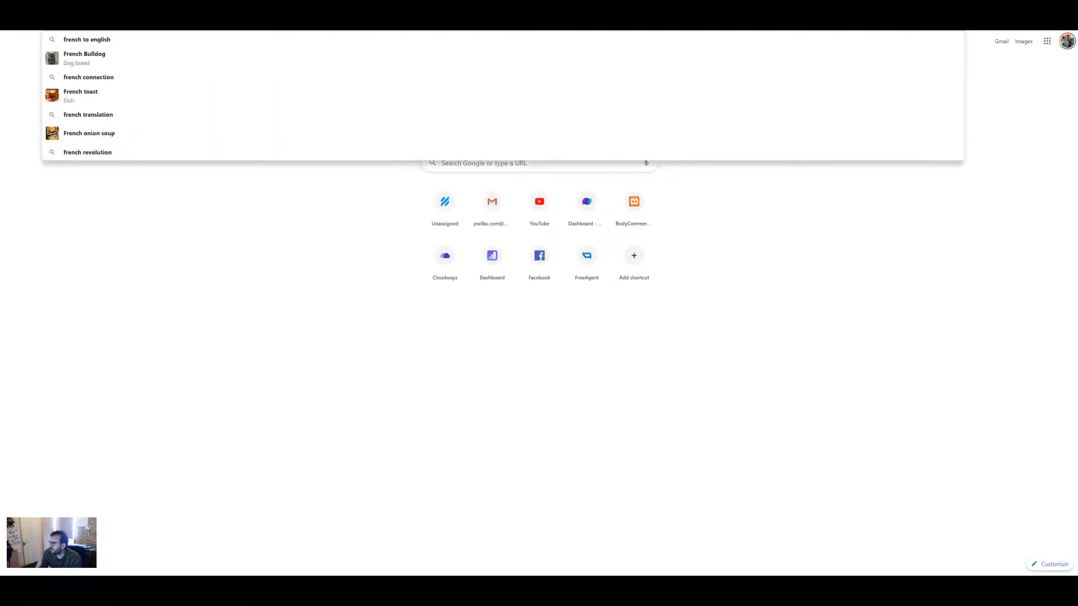
click(222, 131)
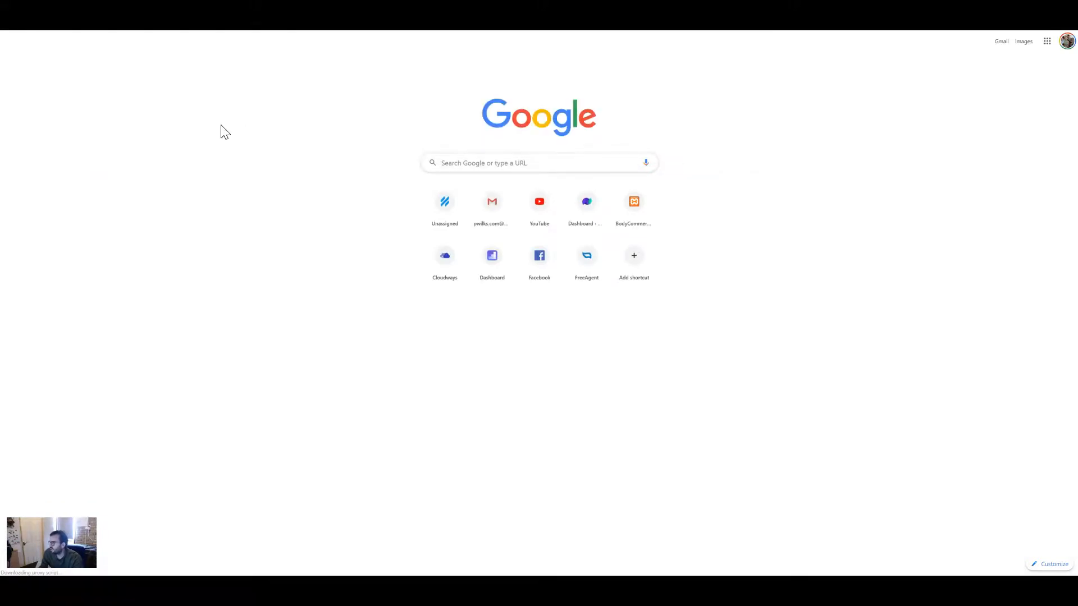
mouse_move(200, 135)
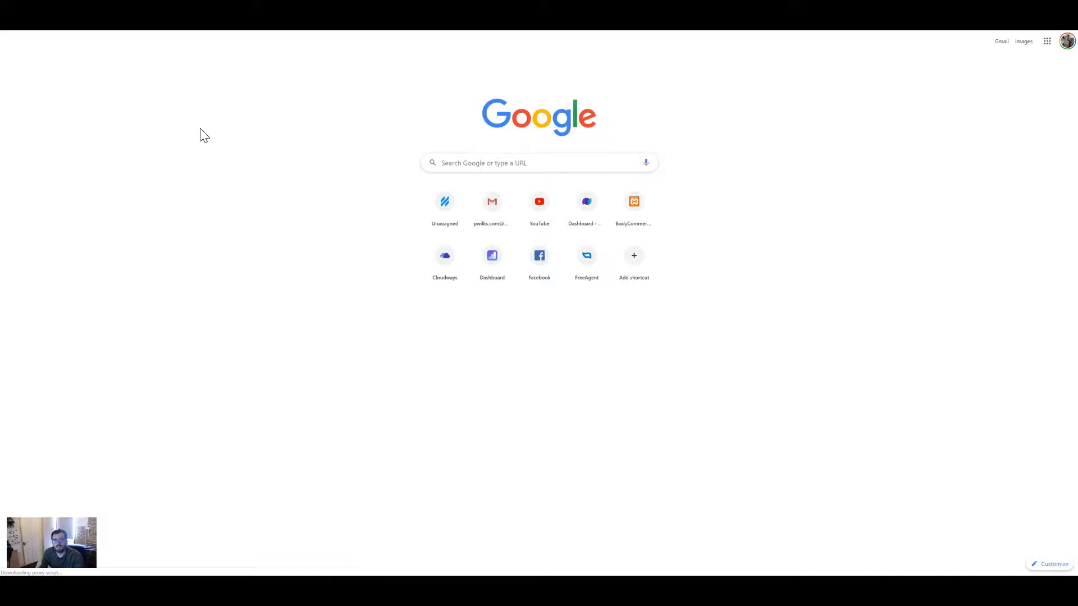
text(french to english)
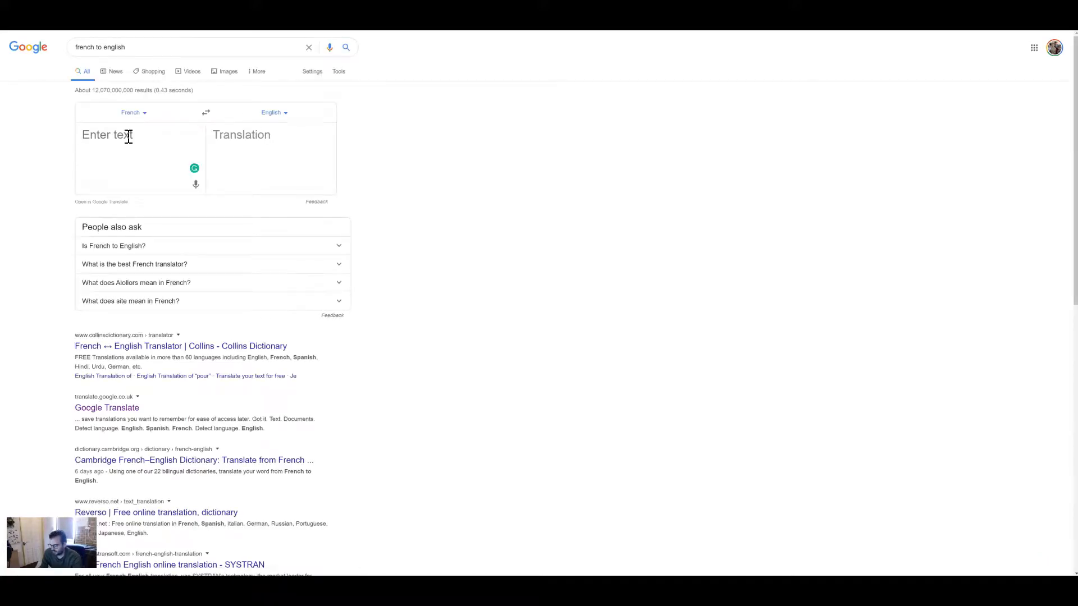
text(your ca)
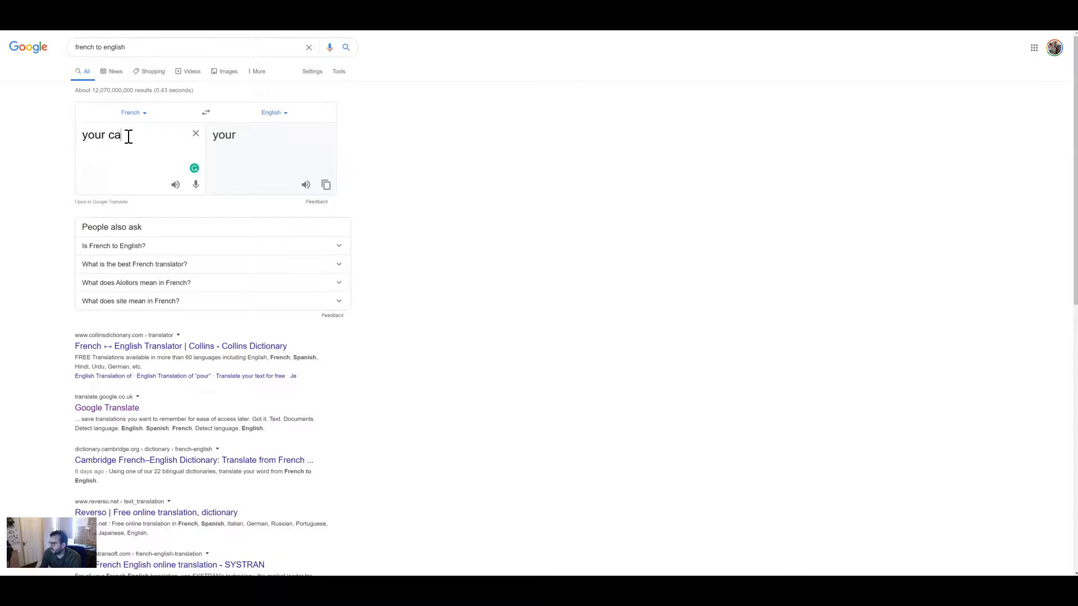
click(206, 112)
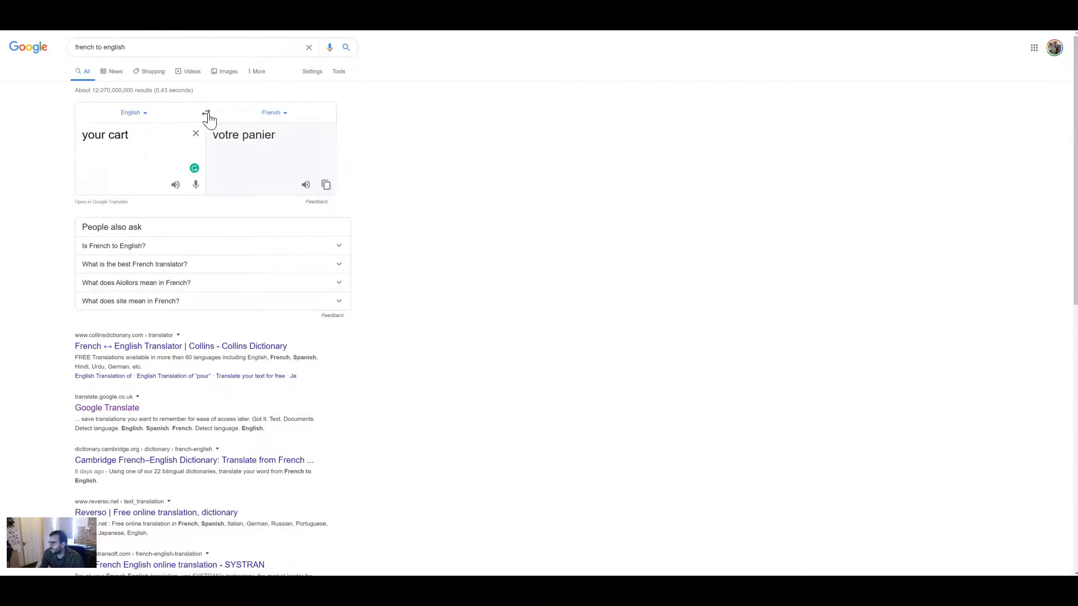
double_click(243, 135)
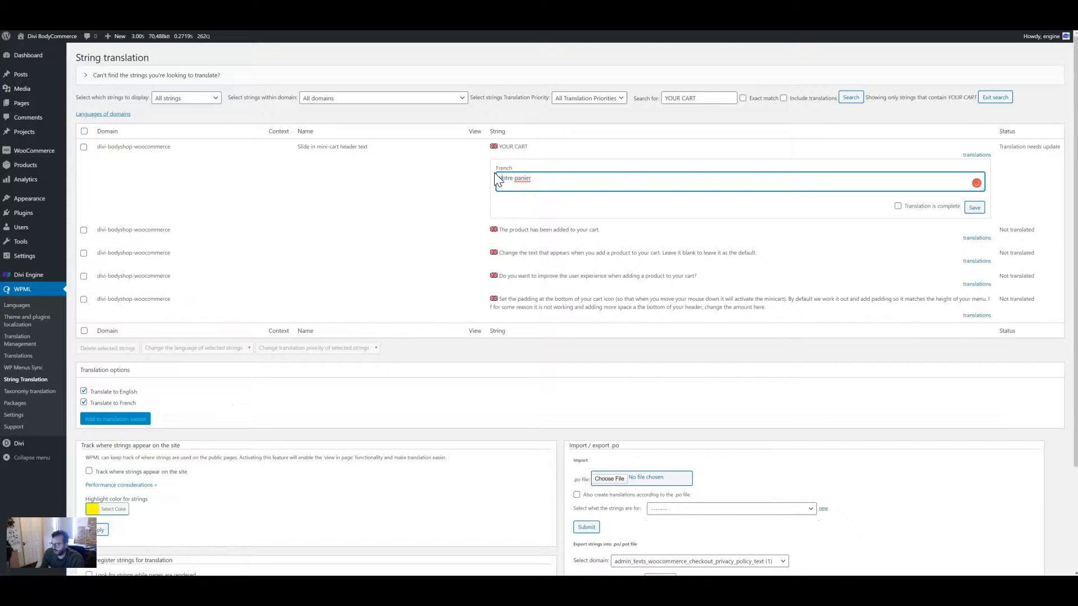
Save 'votre panier' as the French translation of the YOUR CART header string.
click(521, 179)
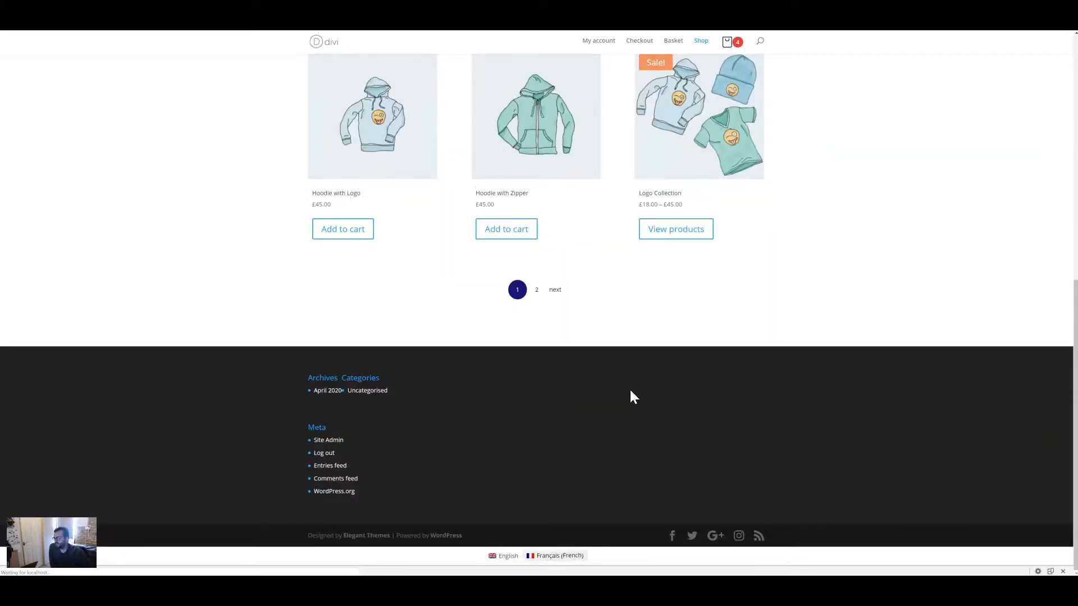
Switch the shop to Français and confirm the slide-in mini cart header reads VOTRE PANIER.
click(555, 556)
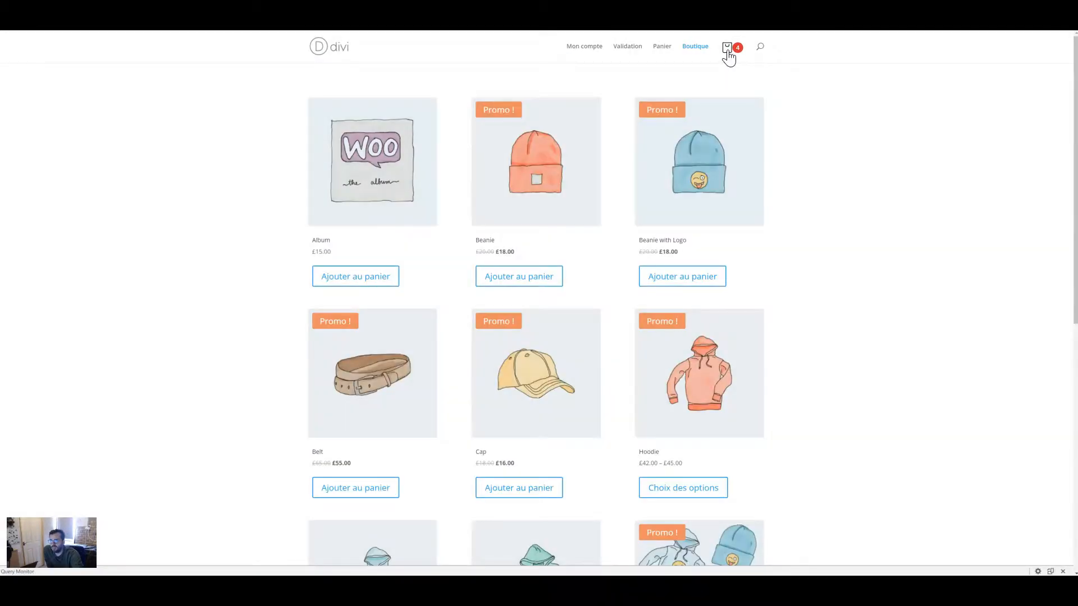
click(726, 47)
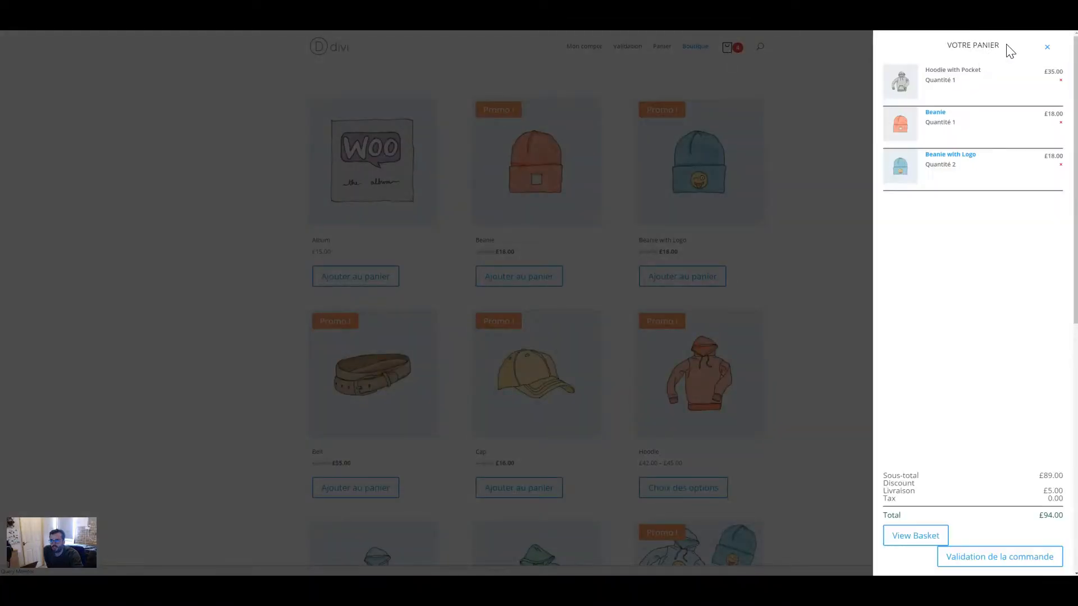
click(1047, 47)
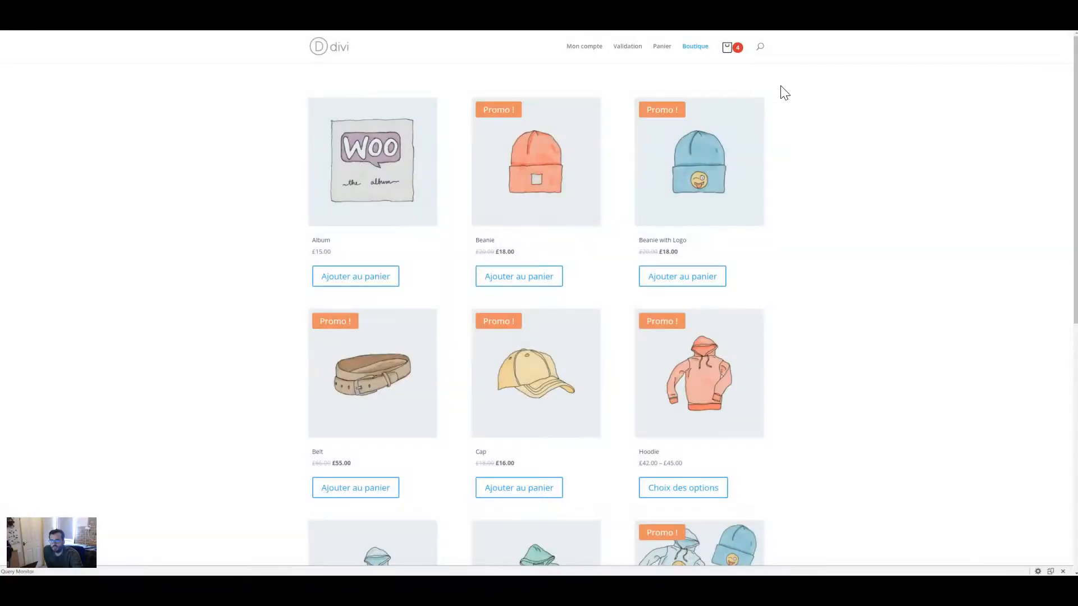
click(727, 47)
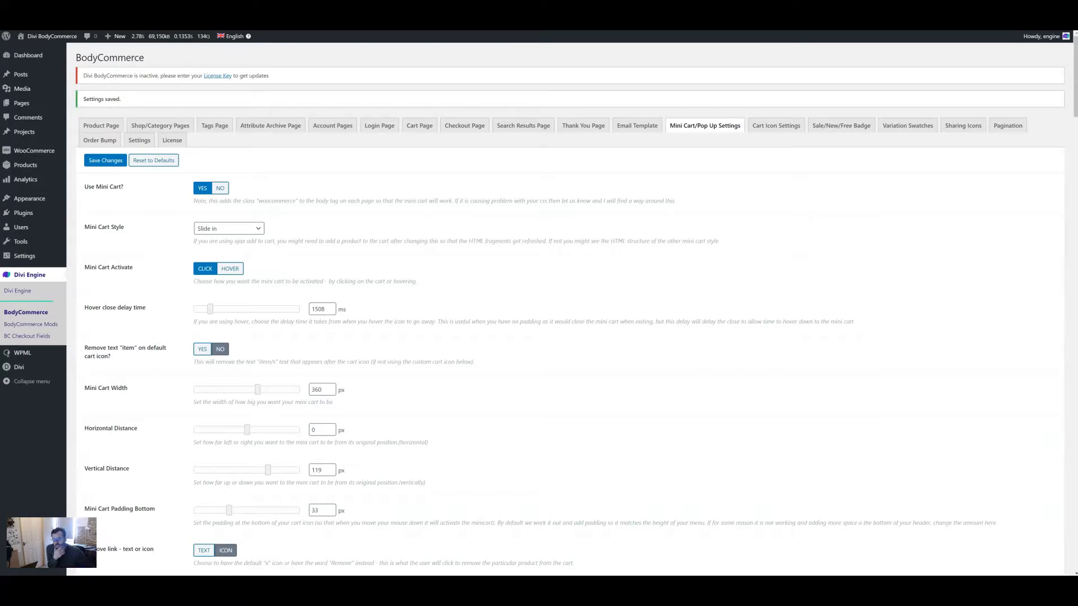
scroll(down, 3)
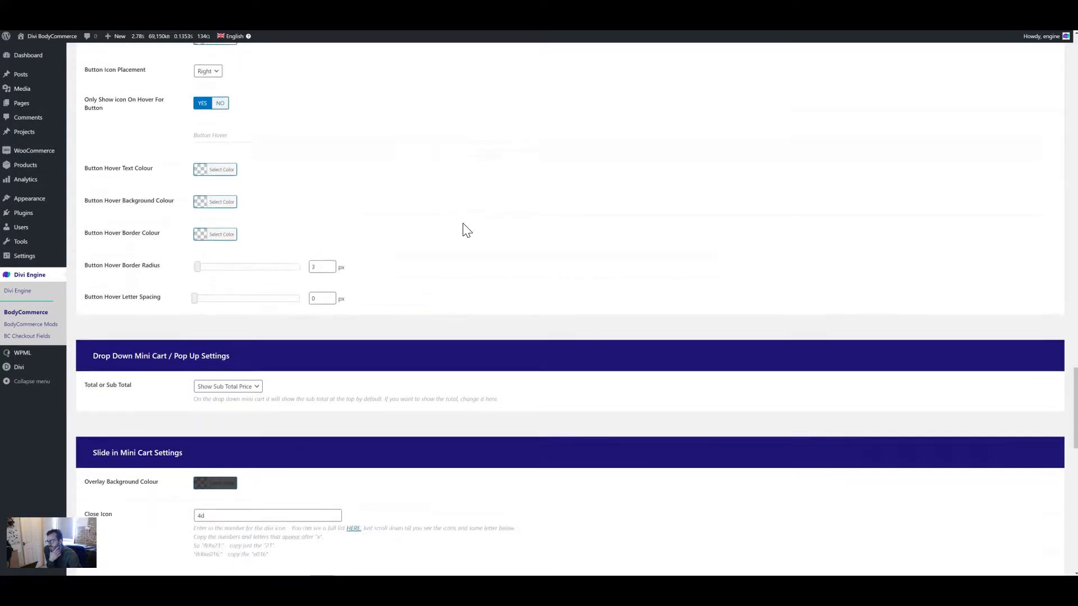
scroll(down, 3)
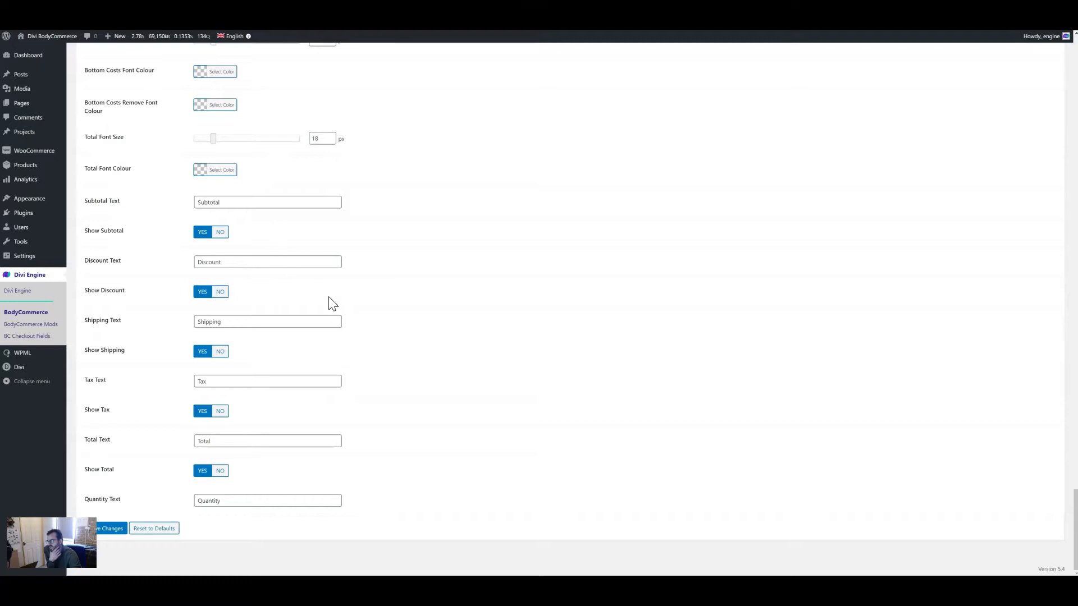
mouse_move(346, 305)
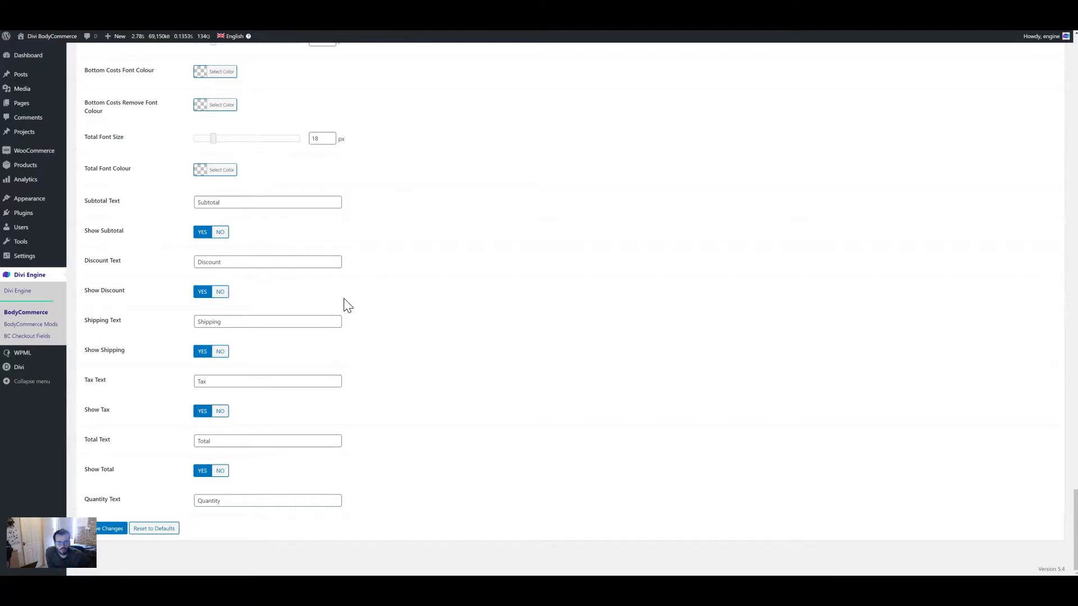